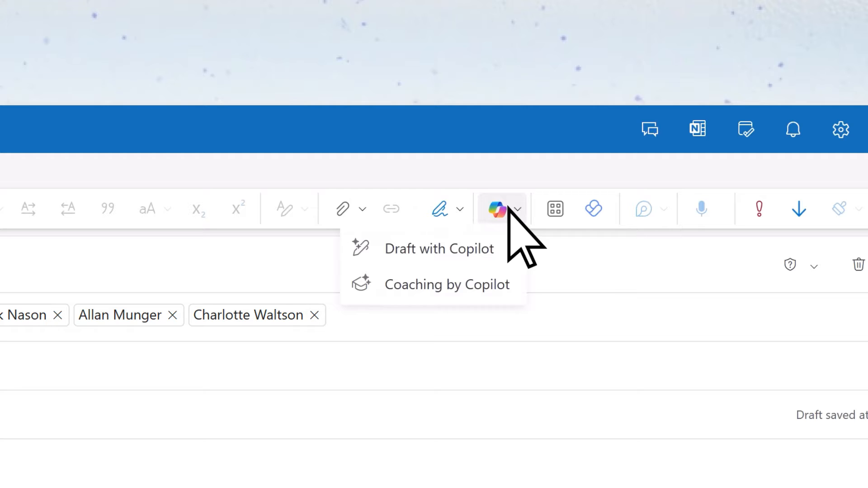
Start a Draft with Copilot prompt in the new email to the five family recipients.
click(439, 249)
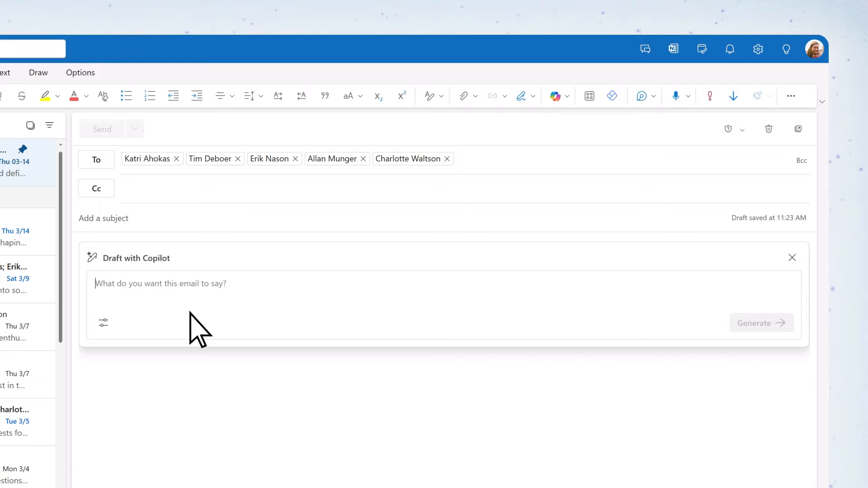
Generate a draft from 'Write an email to start planning a family reunion.' set to Sound like me.
text(Write an)
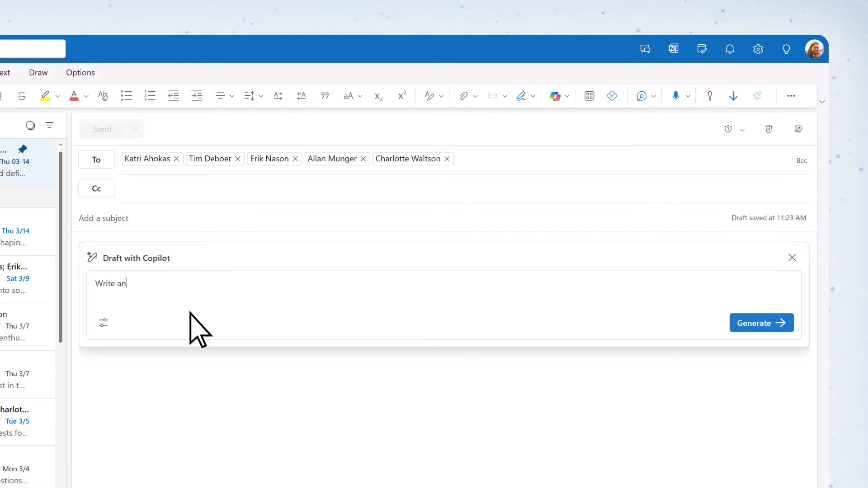
text(email to start pl)
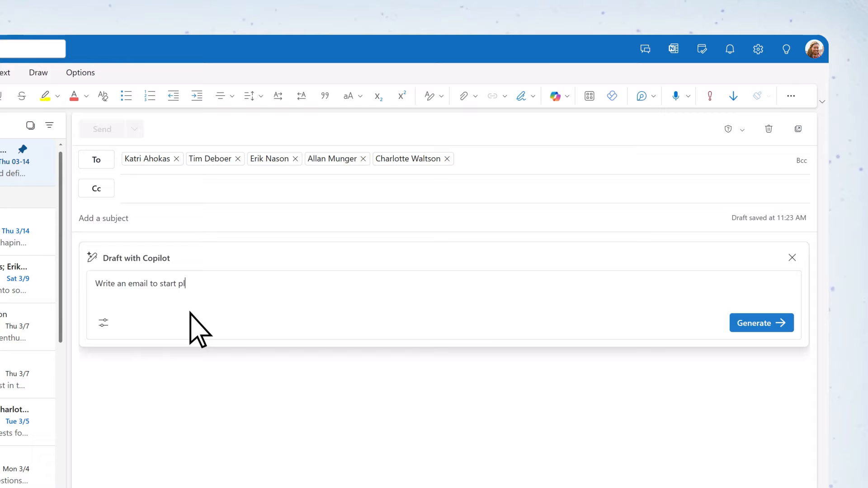
text(anning a family)
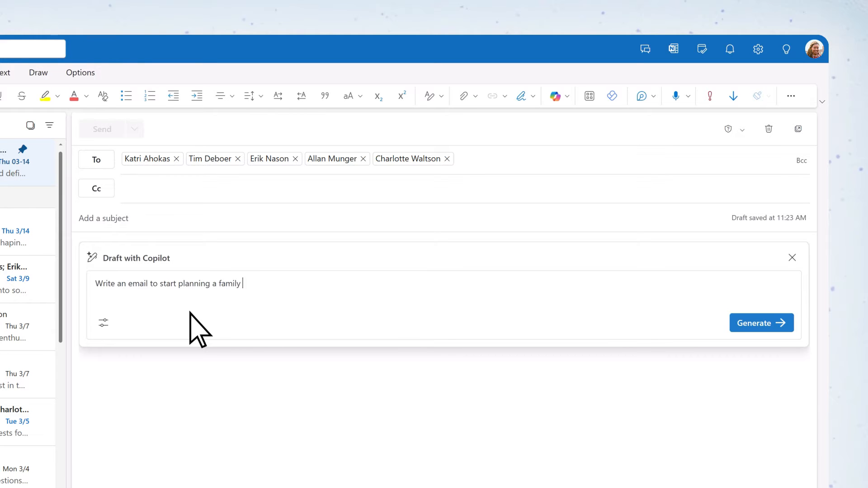
text(reunion.)
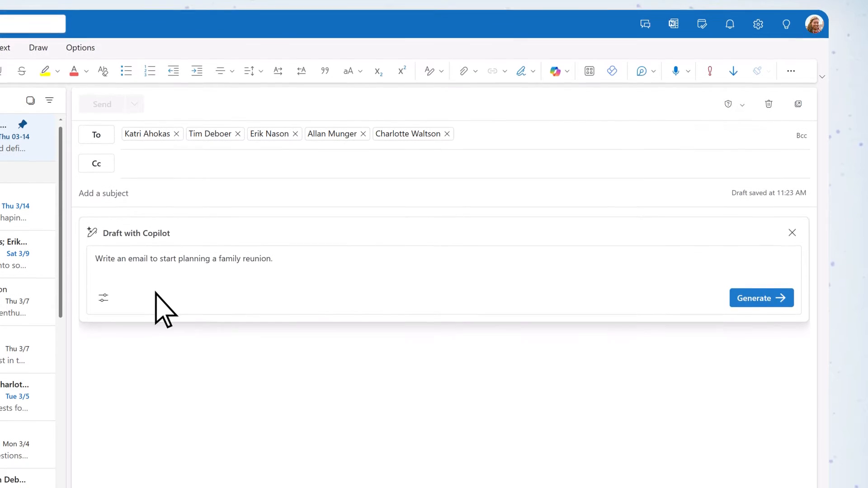
click(103, 297)
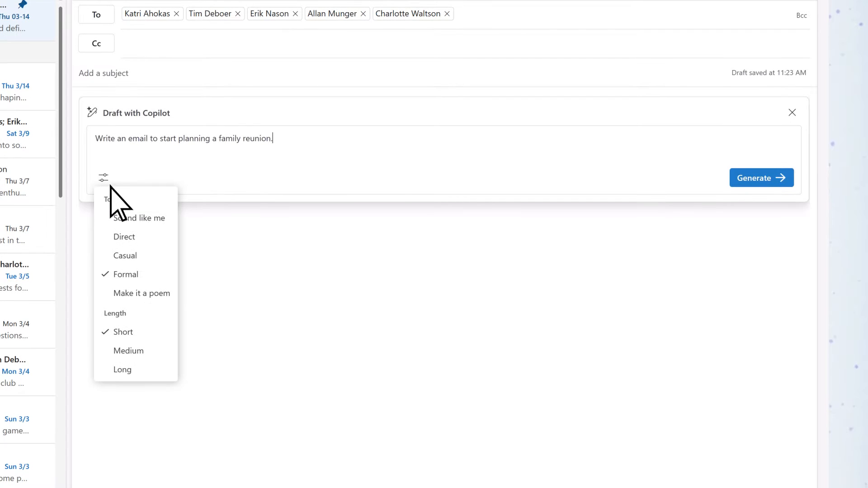
click(139, 218)
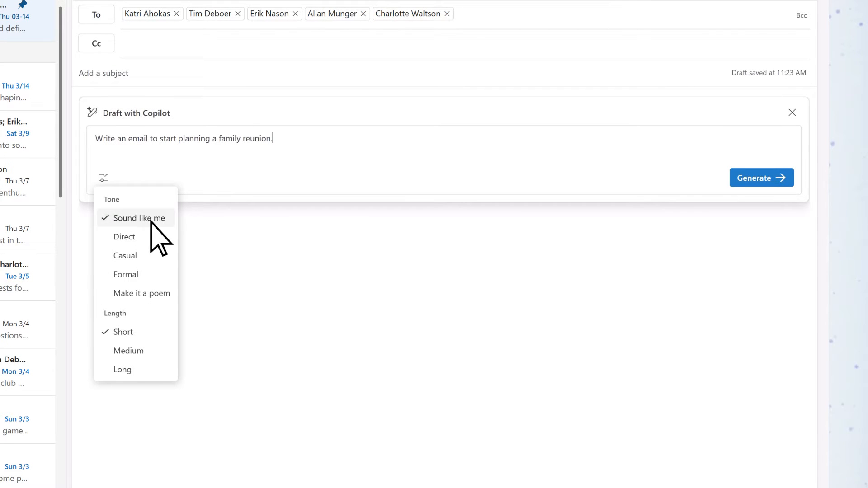
mouse_move(775, 196)
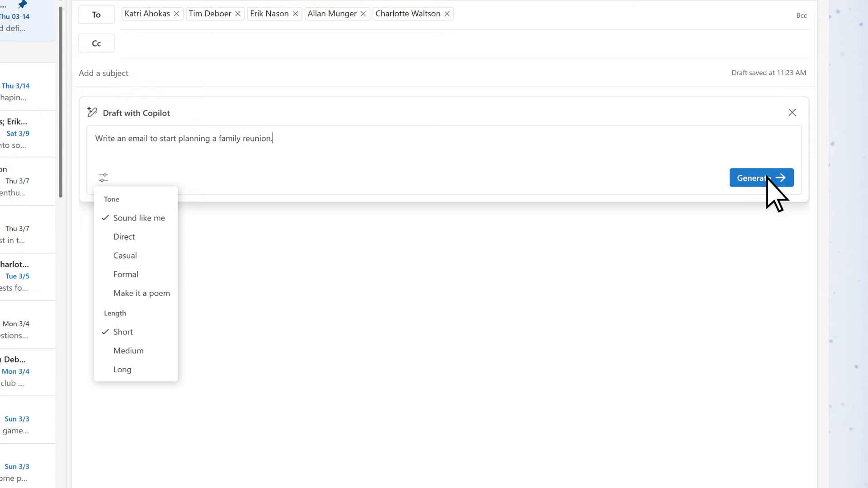
click(760, 178)
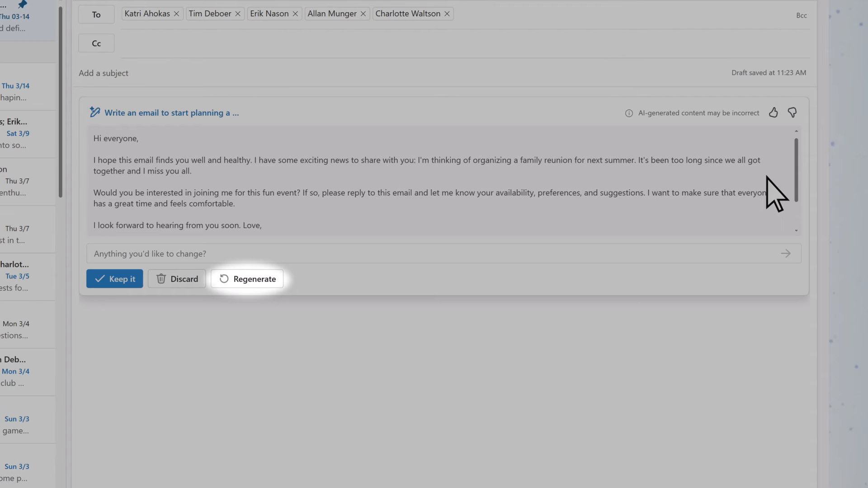
mouse_move(277, 260)
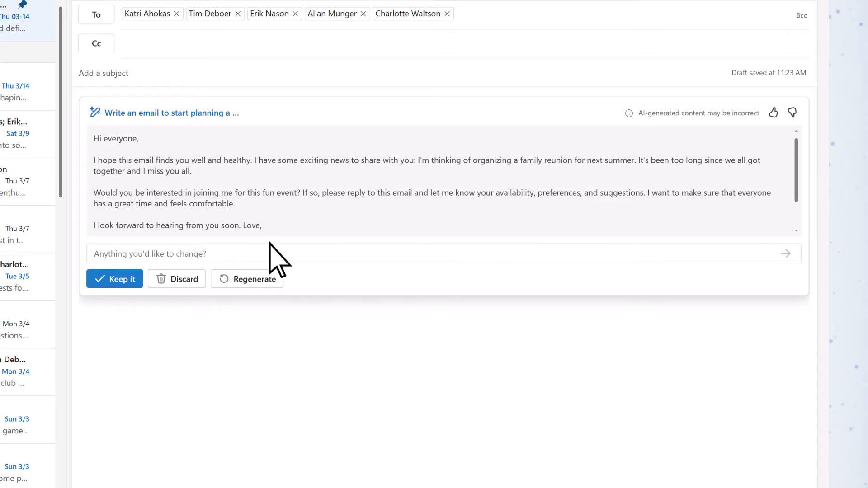
mouse_move(249, 271)
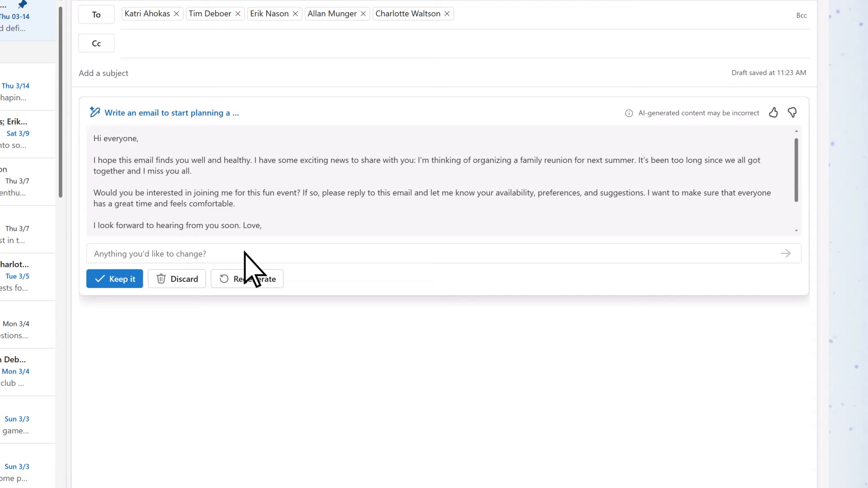
Ask Copilot to revise it with 'Please make it sound more fun and casual.'.
text(Please make it sound)
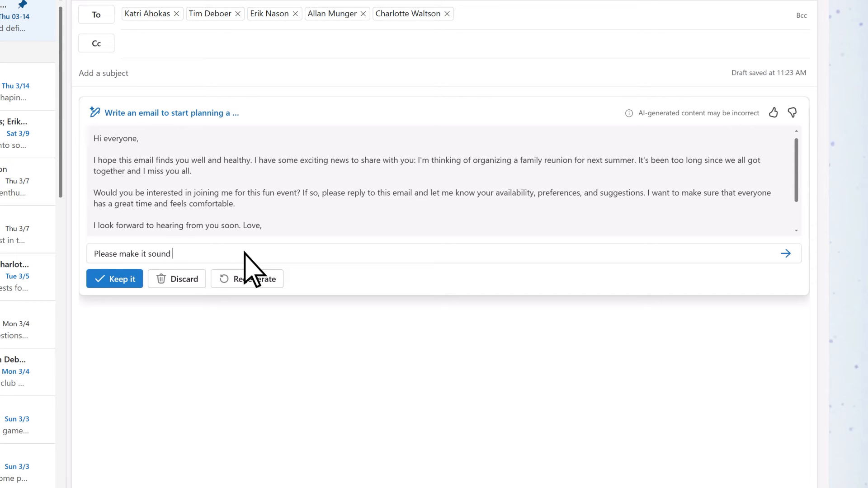
text(more fun and c)
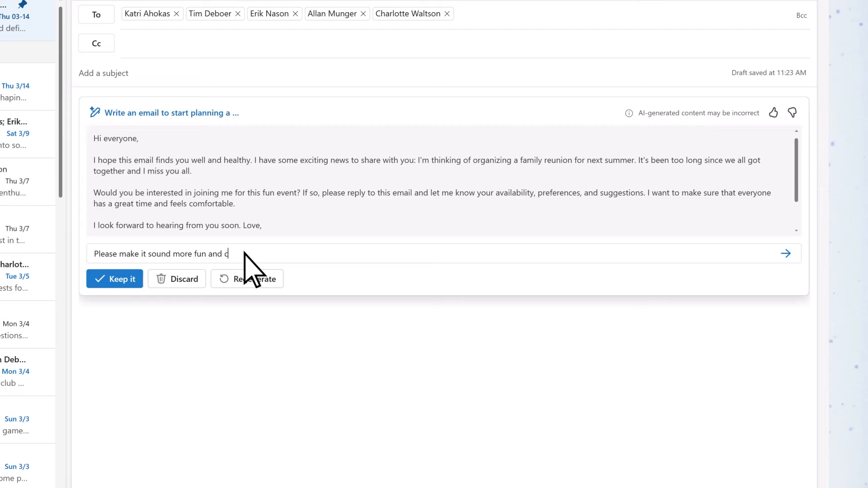
text(asual.)
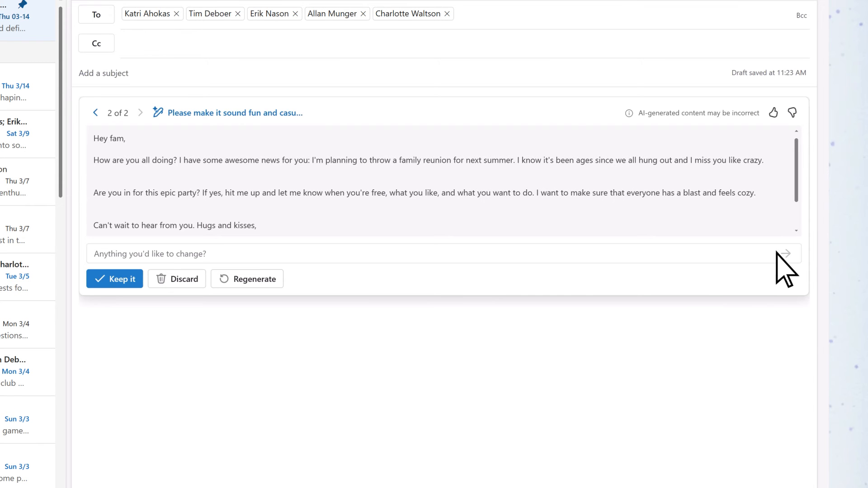
mouse_move(115, 278)
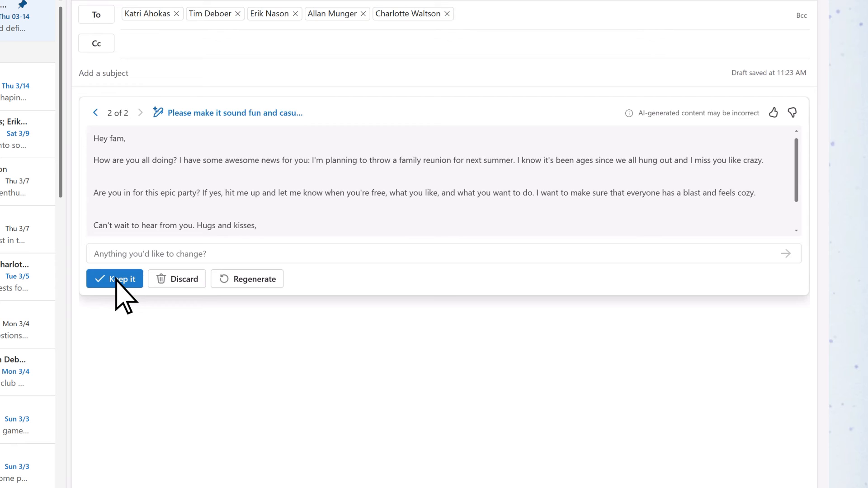
Keep the casual draft, changing 'Hey fam' to 'Hi everyone' and 'Hugs and kisses' to 'Miss you'.
click(115, 279)
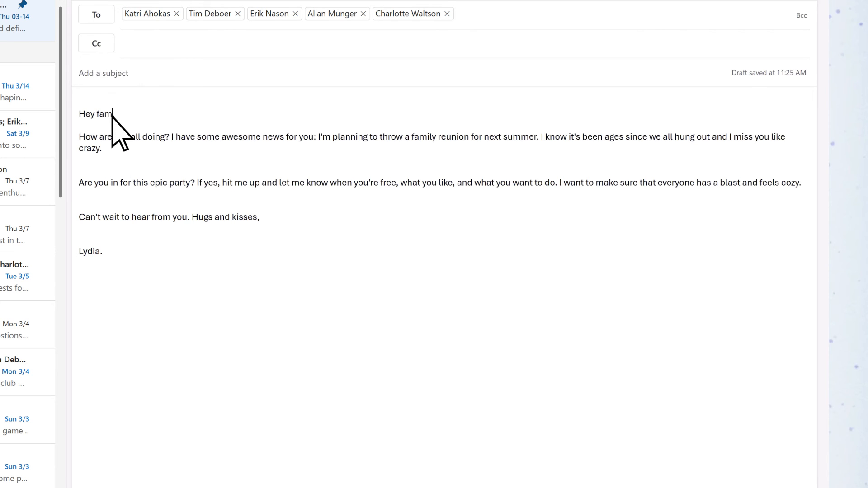
text(Hi ev,)
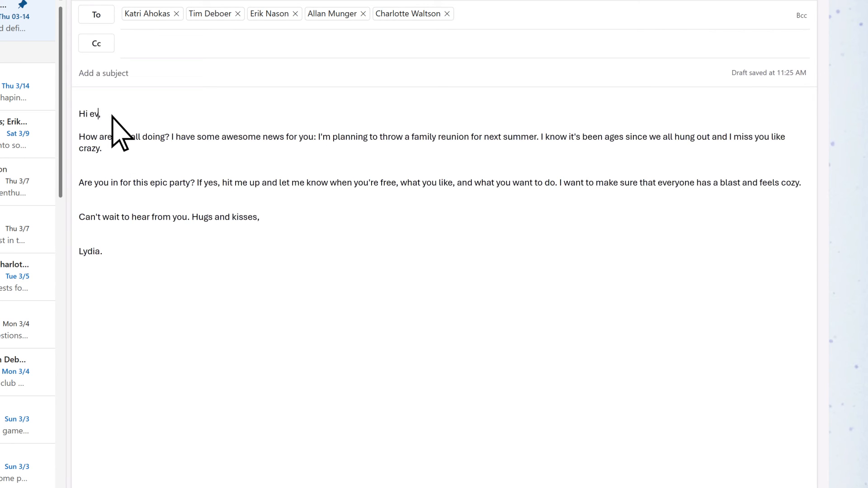
text(eryone)
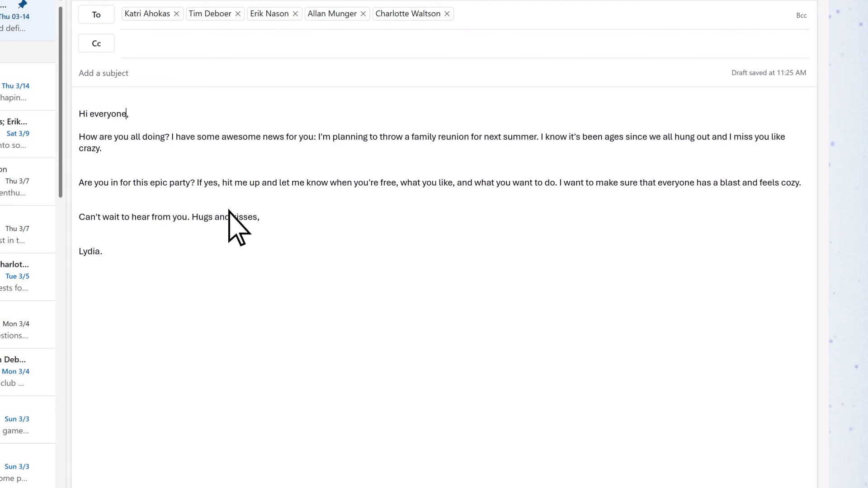
key(Backspace)
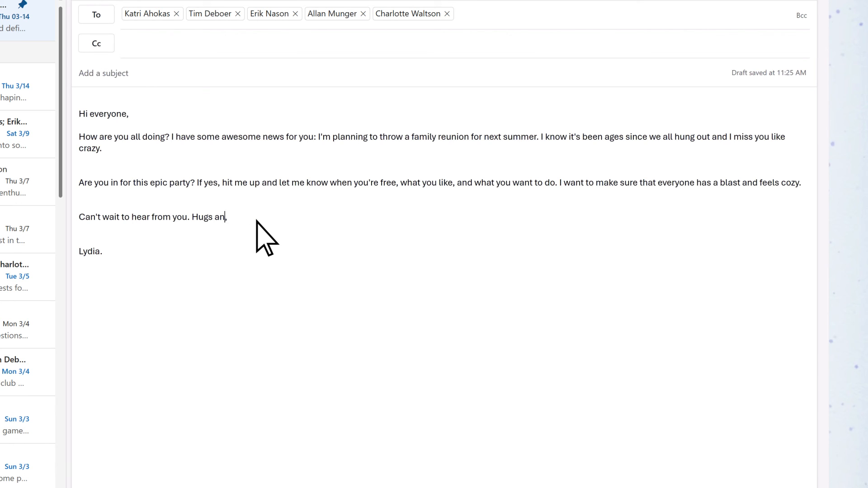
text(Miss you)
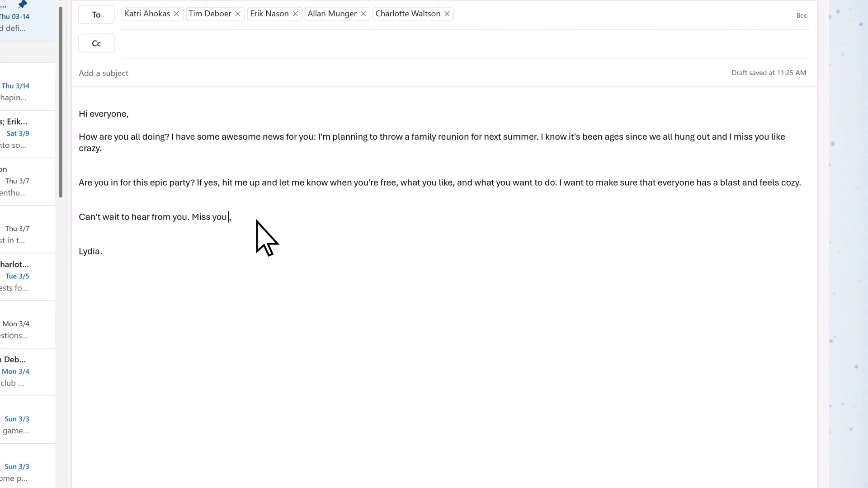